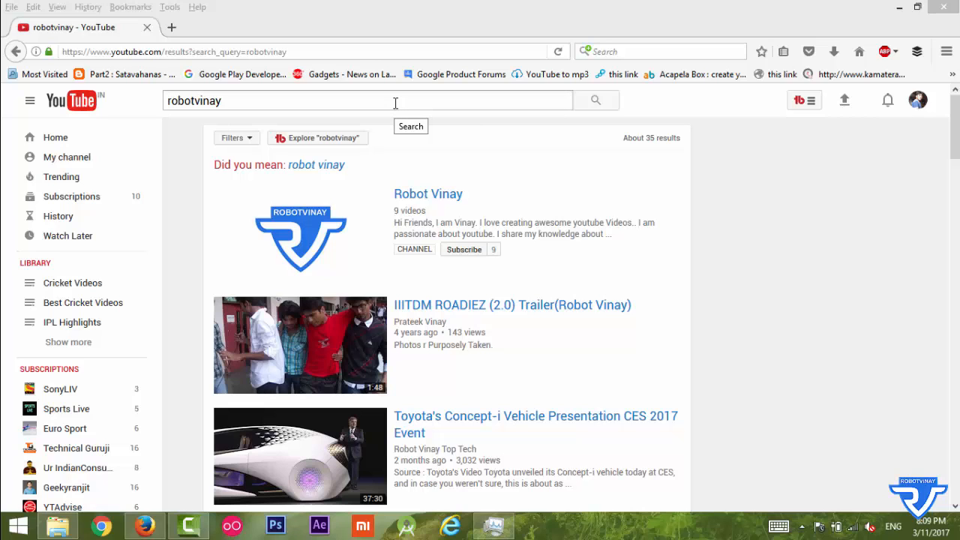
{"action": "mouse_move", "coordinate": [300, 236]}
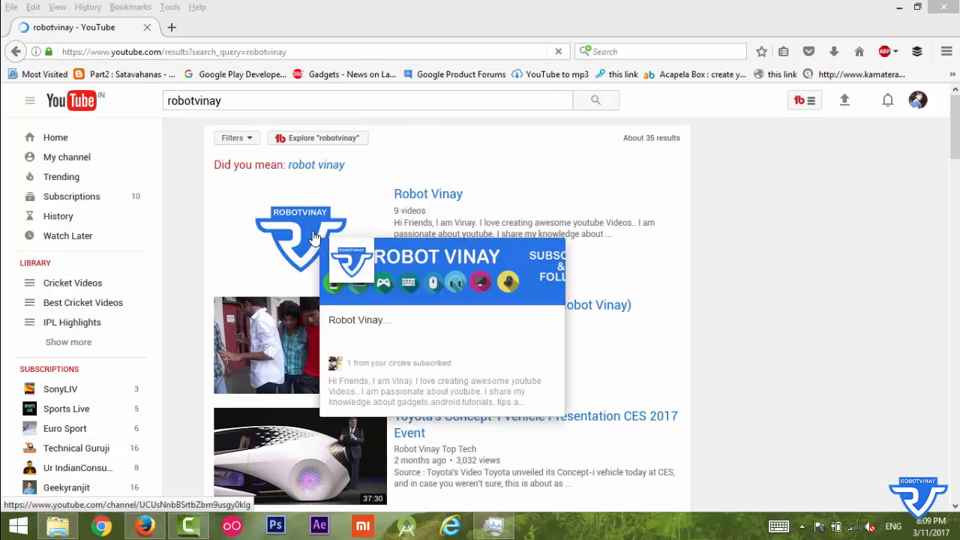
Open the Robot Vinay channel and select its channel ID in the address bar
{"action": "left_click", "coordinate": [427, 194]}
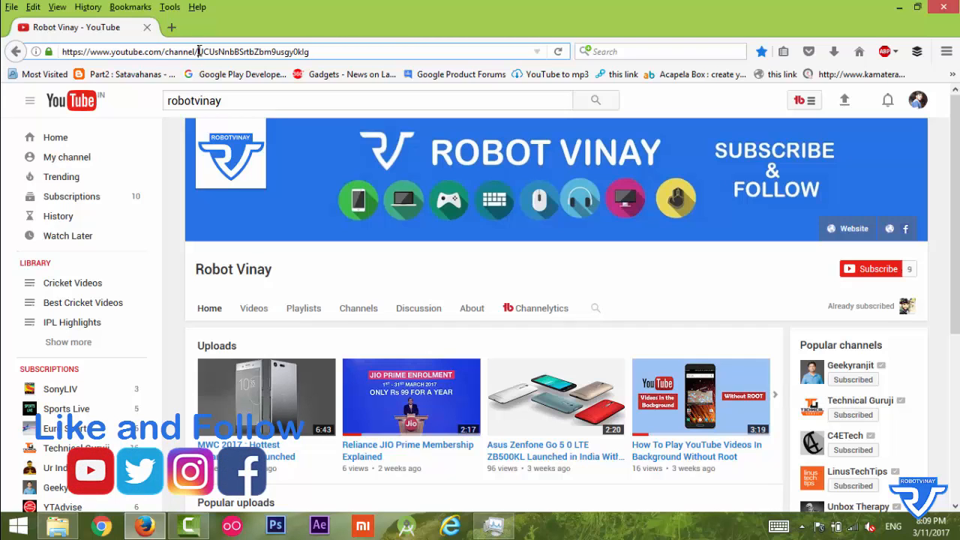
{"action": "double_click", "coordinate": [208, 52]}
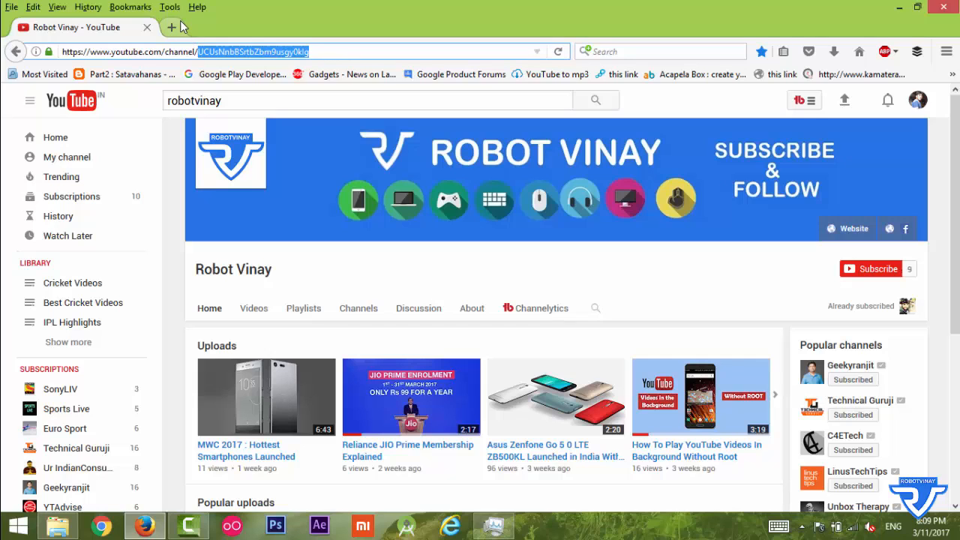
{"action": "left_click", "coordinate": [172, 27]}
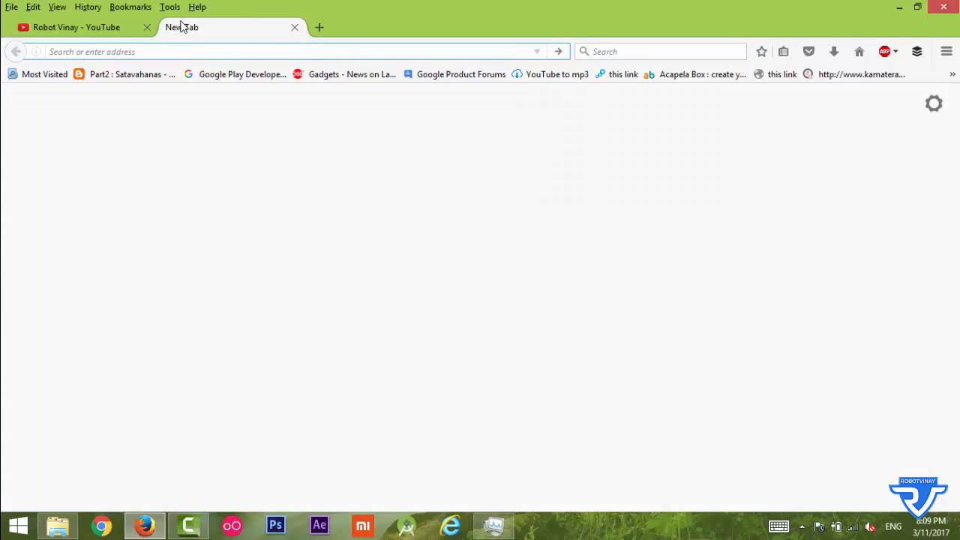
{"action": "type", "text": "https://"}
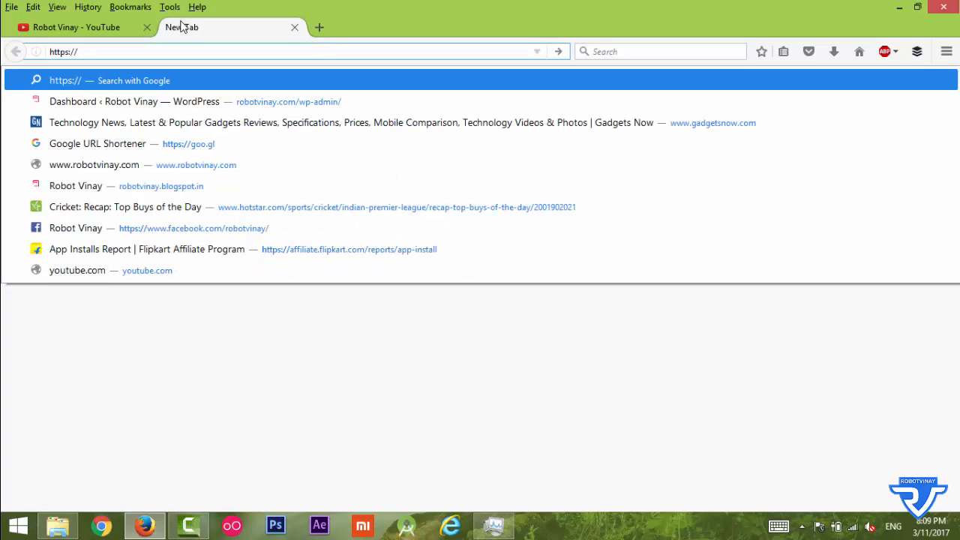
{"action": "type", "text": "www.youtube.com/"}
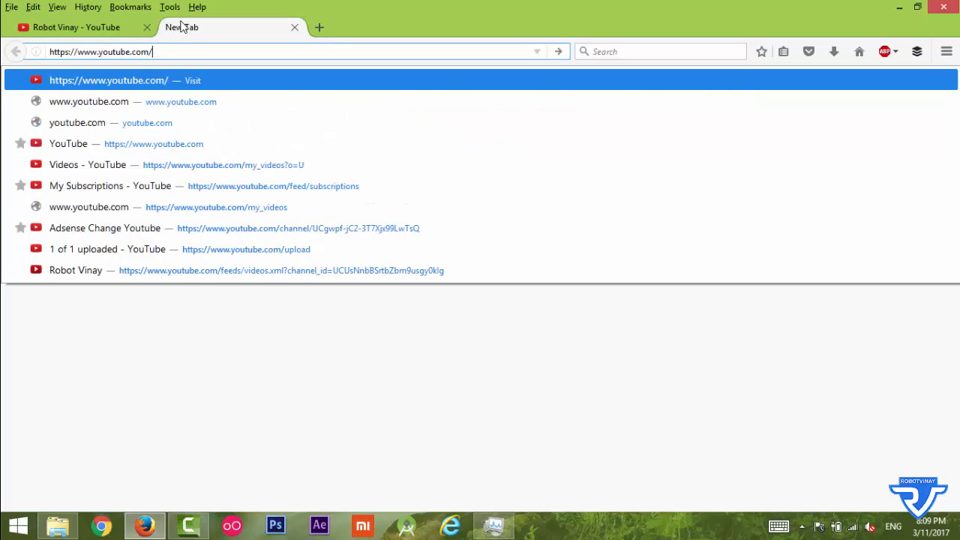
{"action": "type", "text": "feeds/videos.xml"}
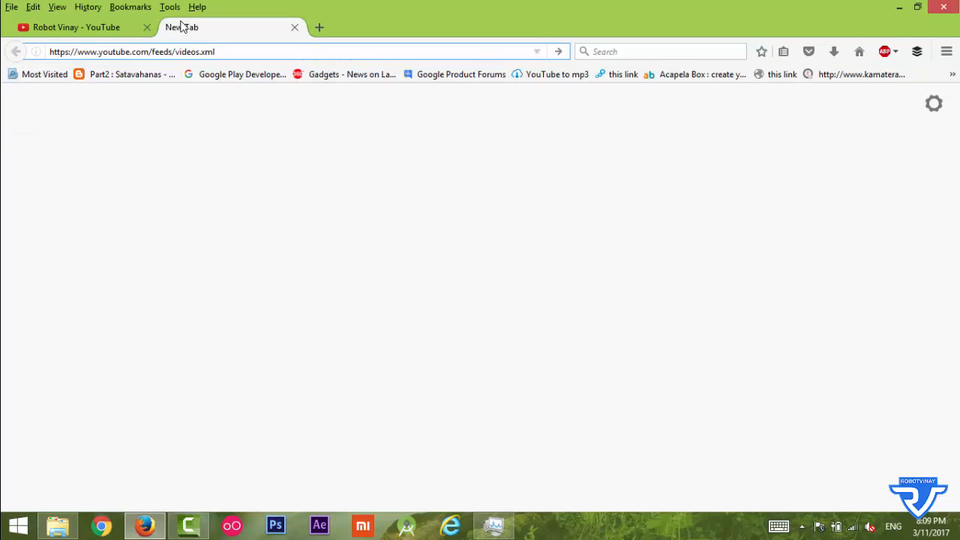
{"action": "type", "text": "?channel_id=UCUsNnbBSrtbZbm9usgy0klg"}
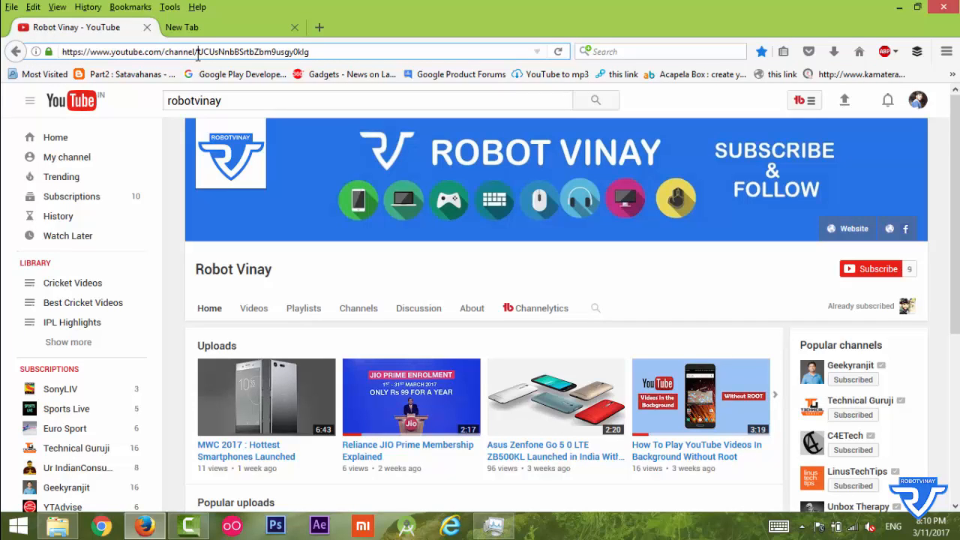
Reselect the channel ID and re-enter UCUsNnbBSrtbZbm9usgy0klg to load the Robot Vinay feed
{"action": "double_click", "coordinate": [255, 51]}
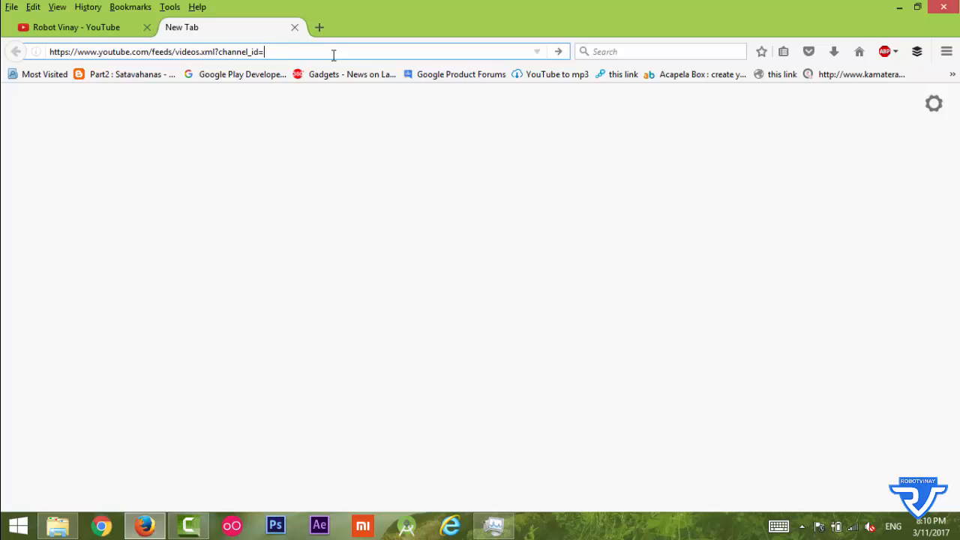
{"action": "type", "text": "UCUsNnbBSrtbZbm9usgy0klg"}
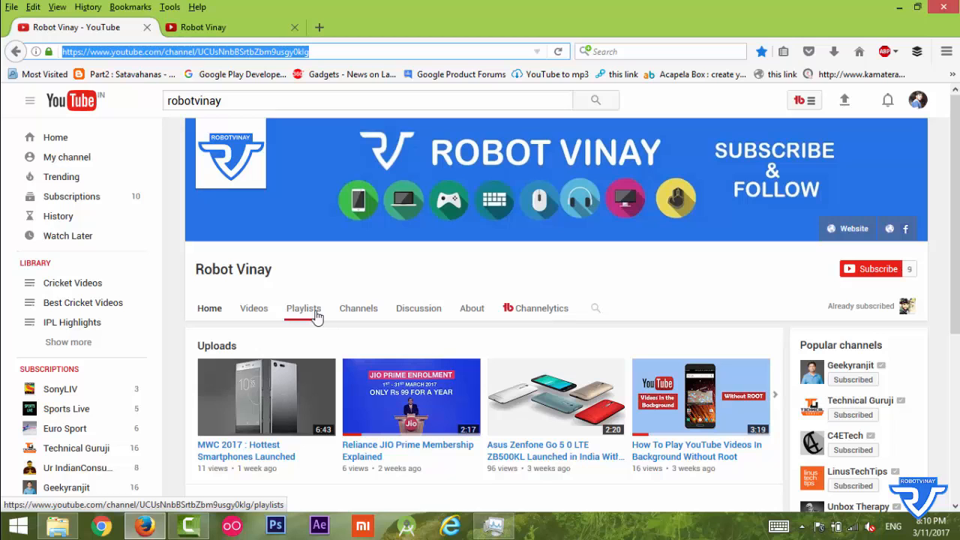
Scroll the Robot Vinay channel page and show its Playlists tab
{"action": "scroll", "scroll_direction": "down", "scroll_amount": 3}
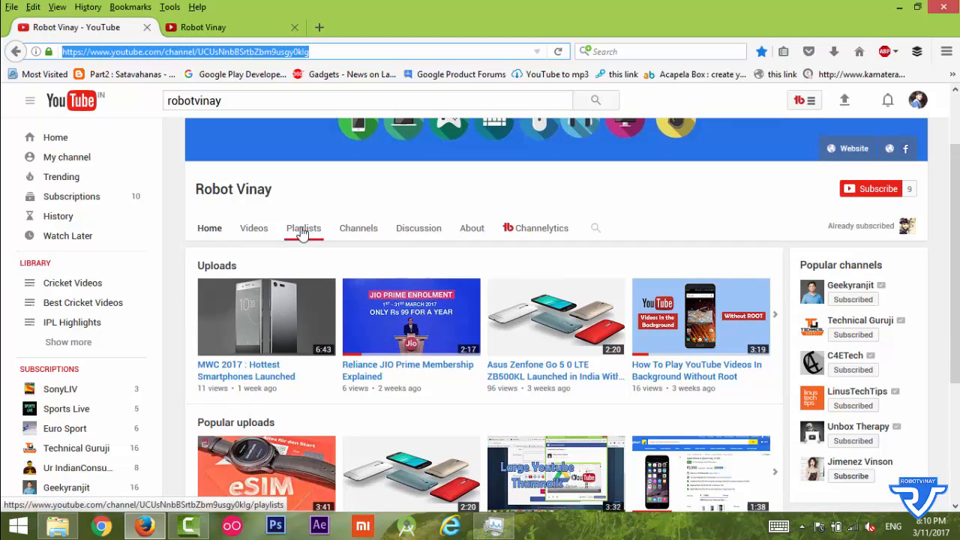
{"action": "left_click", "coordinate": [303, 228]}
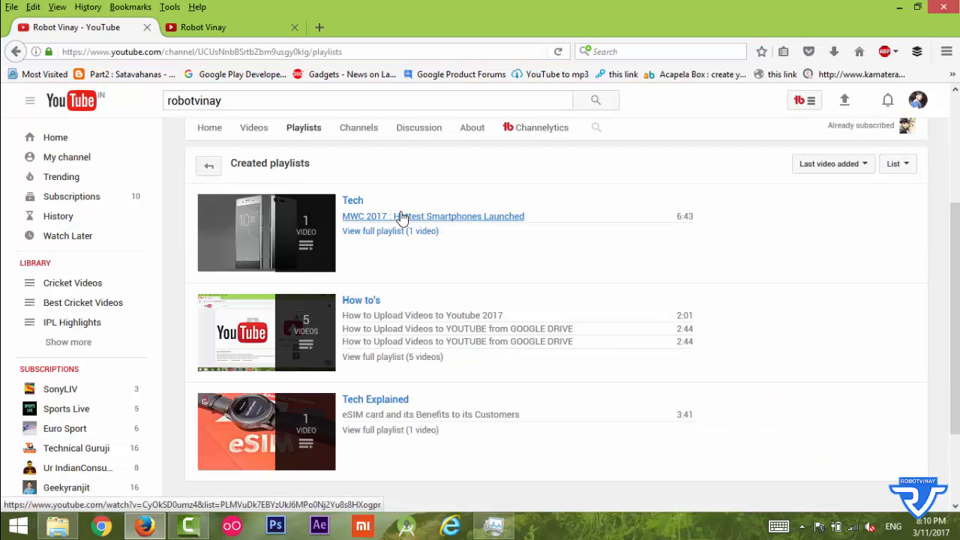
{"action": "mouse_move", "coordinate": [361, 300]}
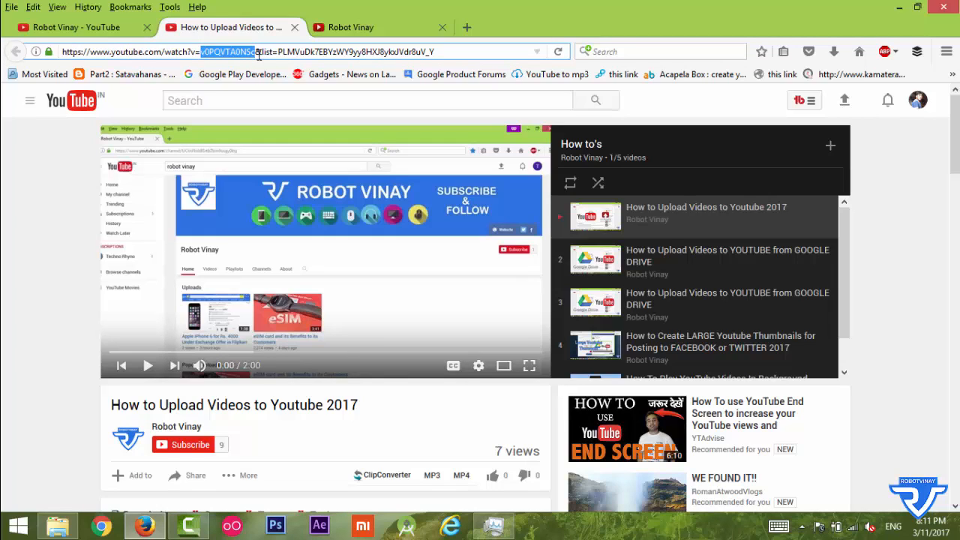
{"action": "mouse_move", "coordinate": [260, 51]}
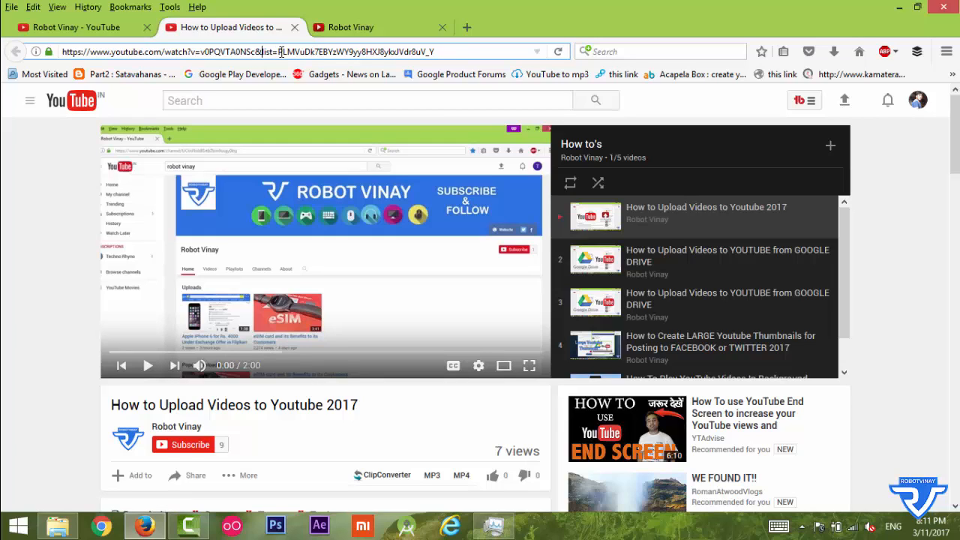
Select the How to's playlist ID after list= in the video's address
{"action": "left_click", "coordinate": [278, 52]}
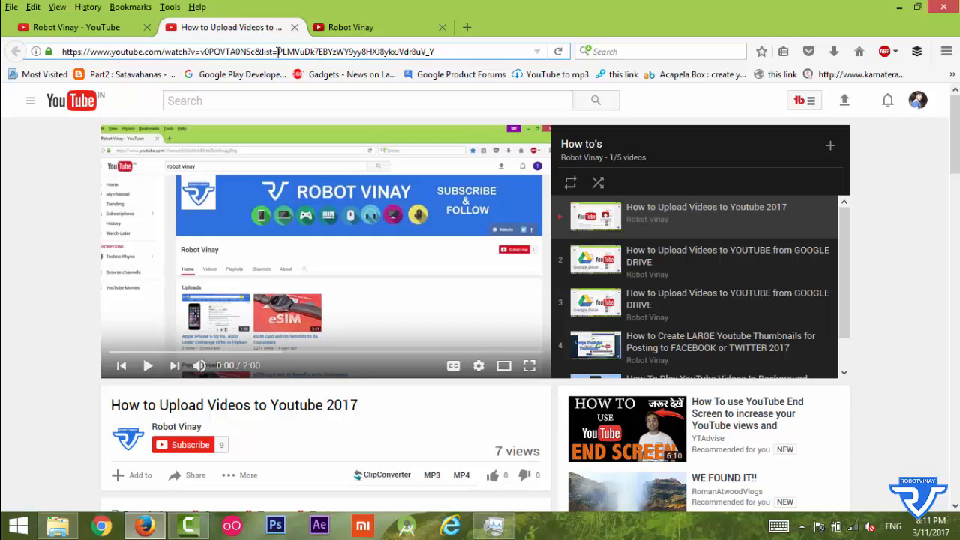
{"action": "double_click", "coordinate": [345, 52]}
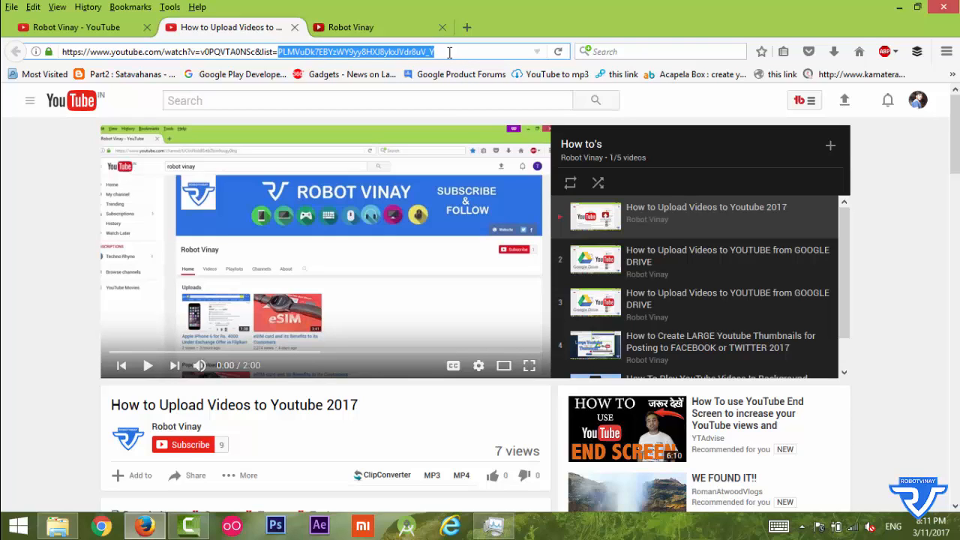
{"action": "left_click", "coordinate": [352, 27]}
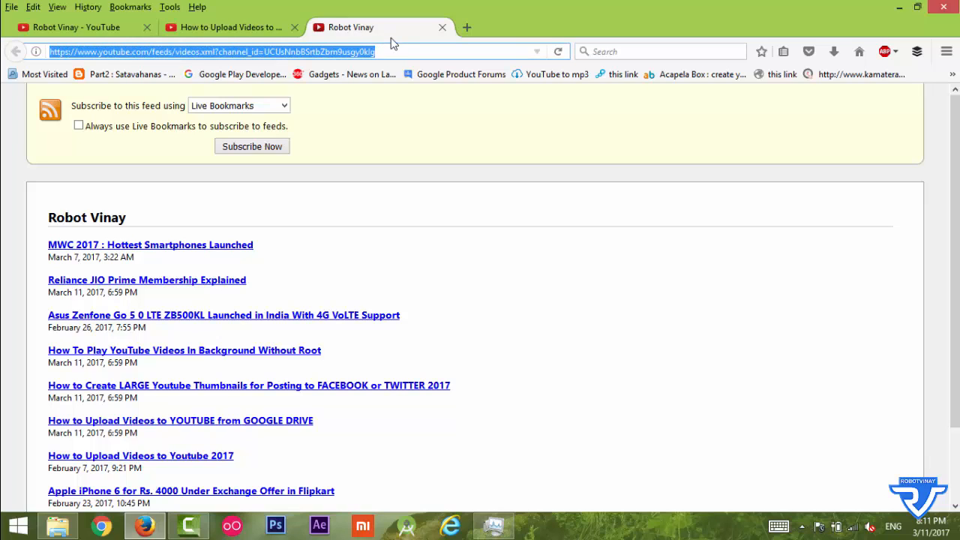
In the feed address, select 'channel' for replacement and mark the old channel ID
{"action": "left_click", "coordinate": [217, 51]}
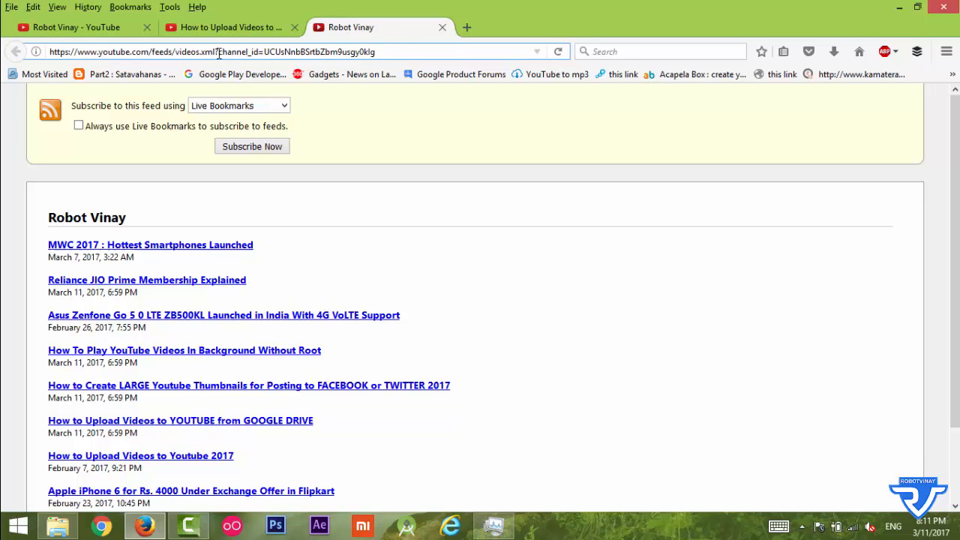
{"action": "double_click", "coordinate": [238, 52]}
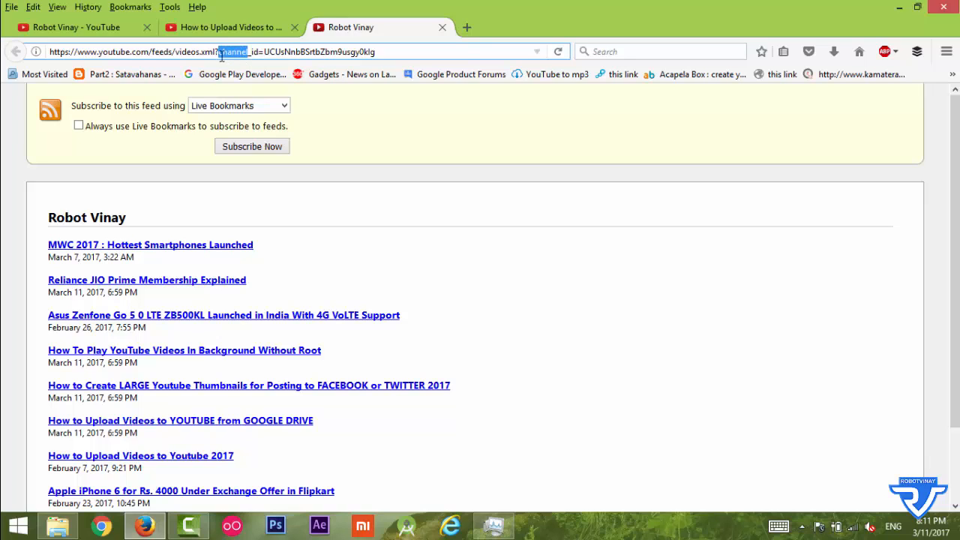
{"action": "left_click", "coordinate": [225, 51]}
{"action": "type", "text": "playlist"}
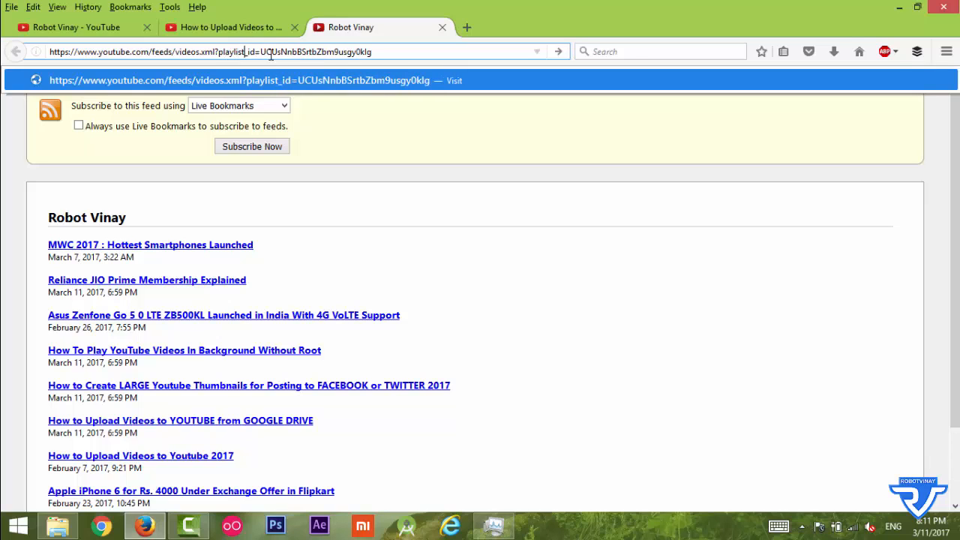
{"action": "double_click", "coordinate": [315, 52]}
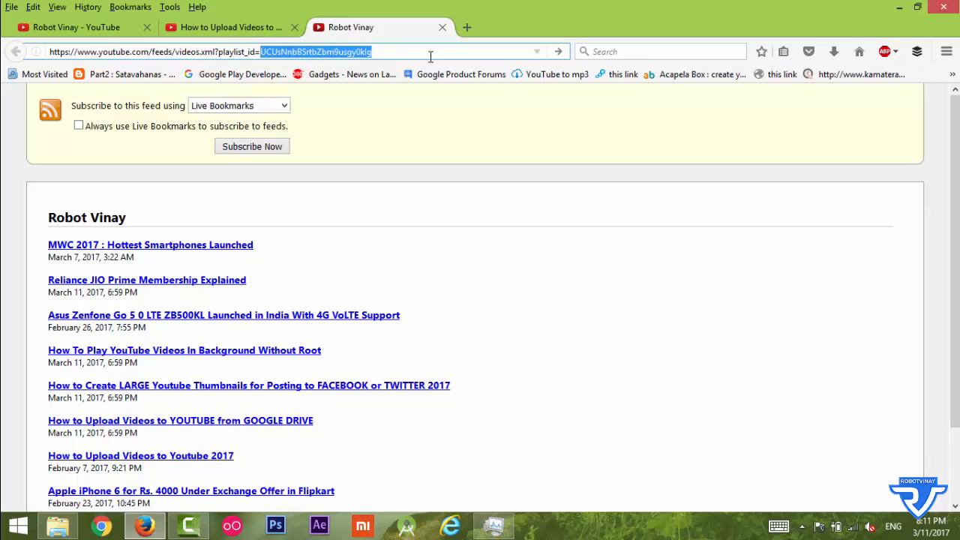
Copy the How to's playlist ID from the playlist video tab's address
{"action": "left_click", "coordinate": [225, 27]}
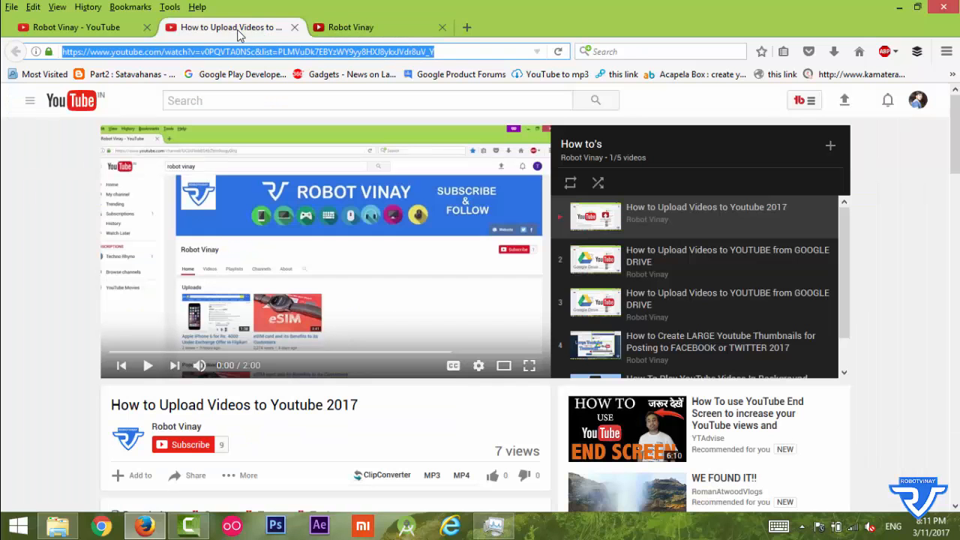
{"action": "left_click", "coordinate": [280, 52]}
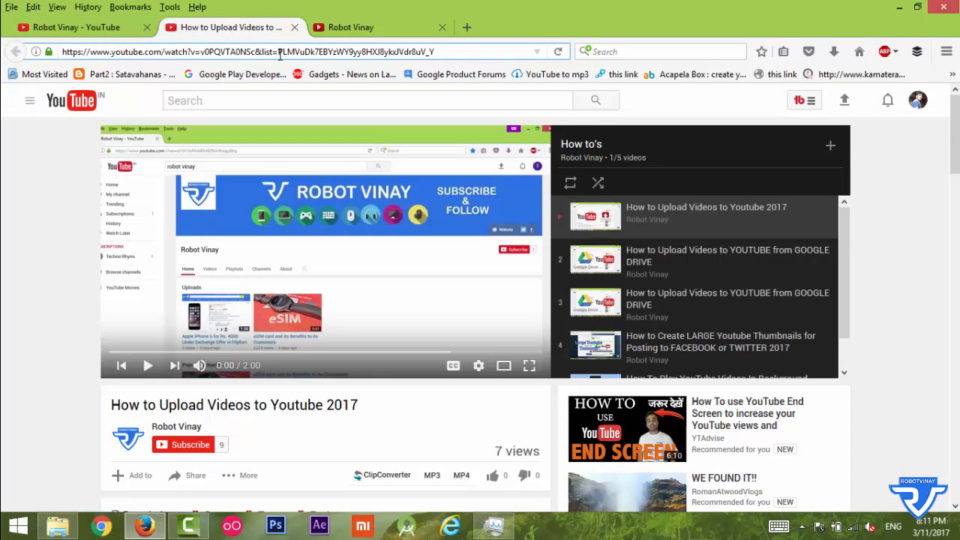
{"action": "left_click", "coordinate": [350, 27]}
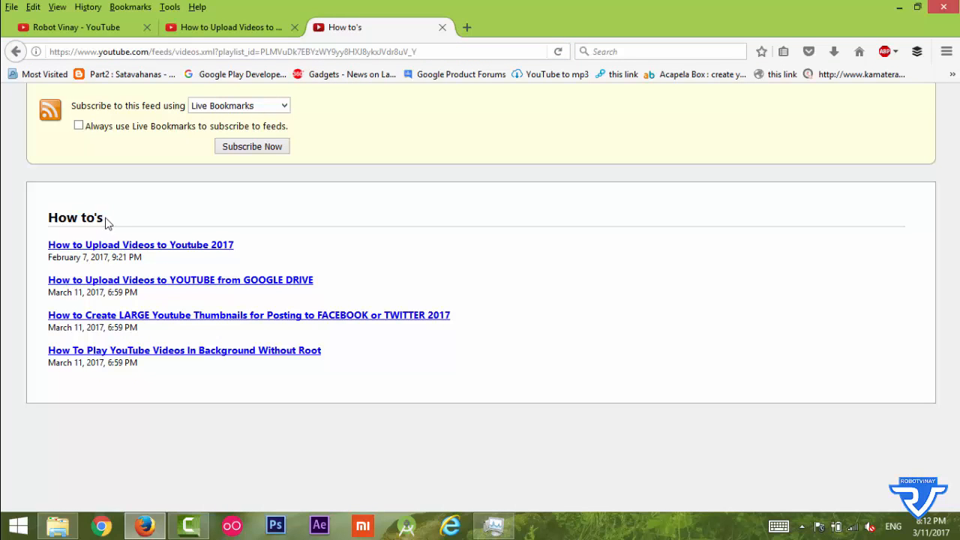
Select the How to's playlist feed title on the loaded RSS page
{"action": "double_click", "coordinate": [100, 217]}
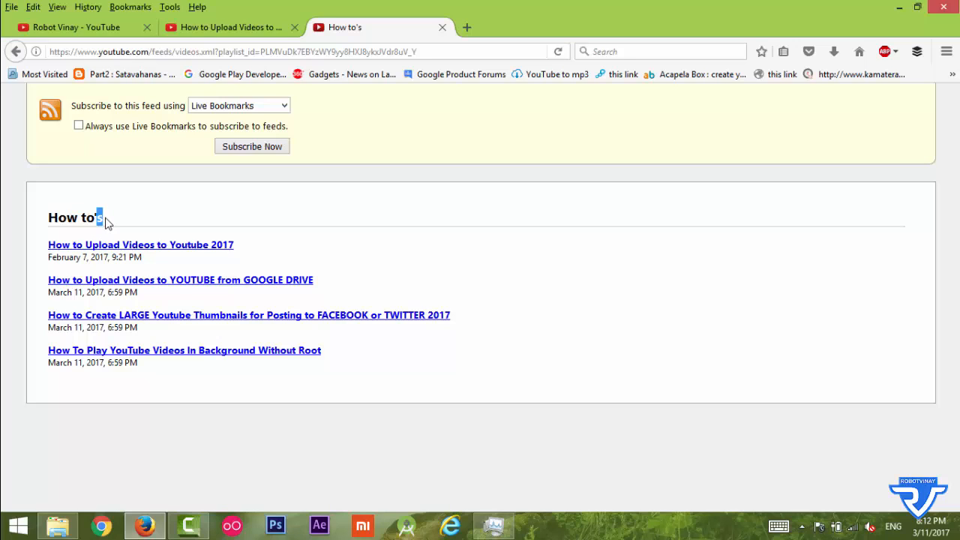